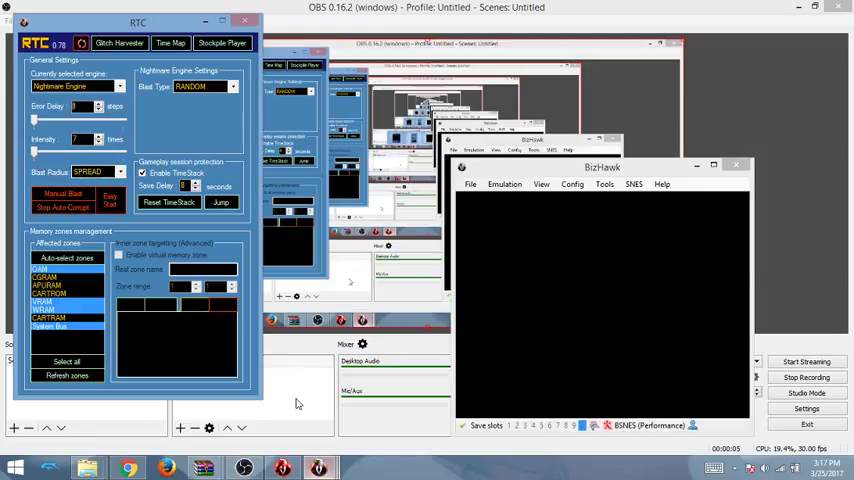
Switch RTC to the Hellgenie engine at intensity 12 with CHUNK blast radius and 50 max cheats.
click(469, 184)
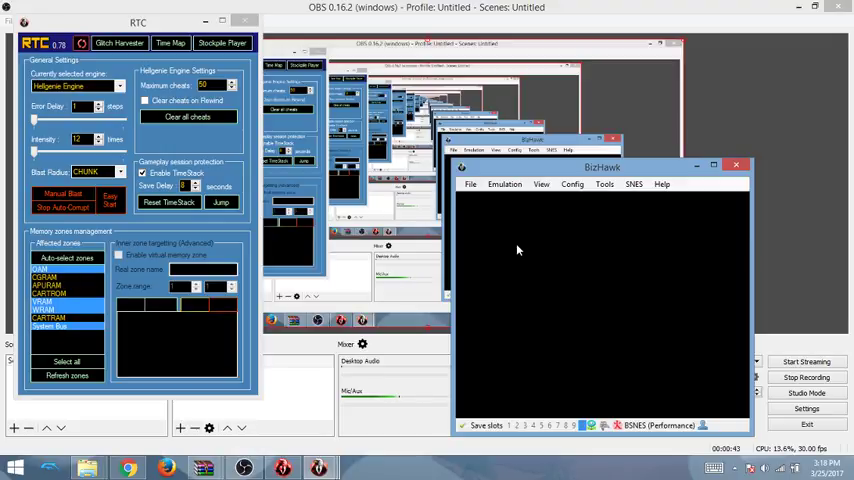
Raise RTC intensity to 22 and blast Zelda into a glitched grid of tiles.
click(119, 86)
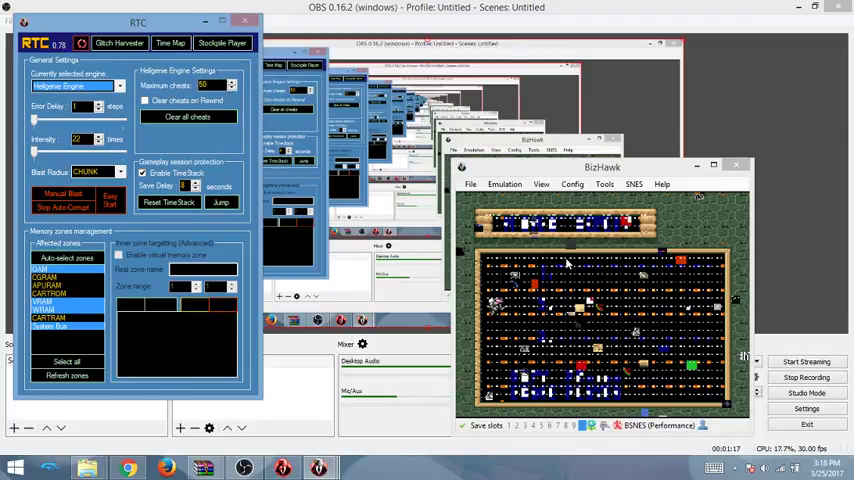
Return RTC to the Nightmare engine with random blasts, intensity 19 and SPREAD radius.
click(504, 184)
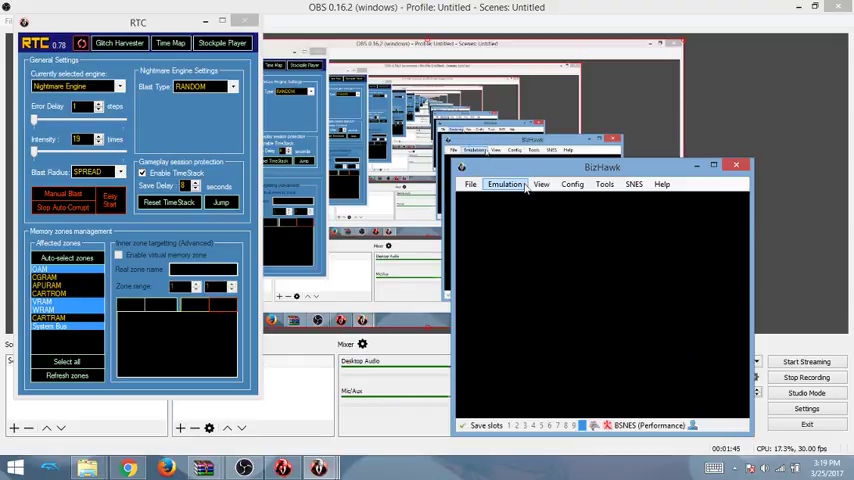
click(95, 172)
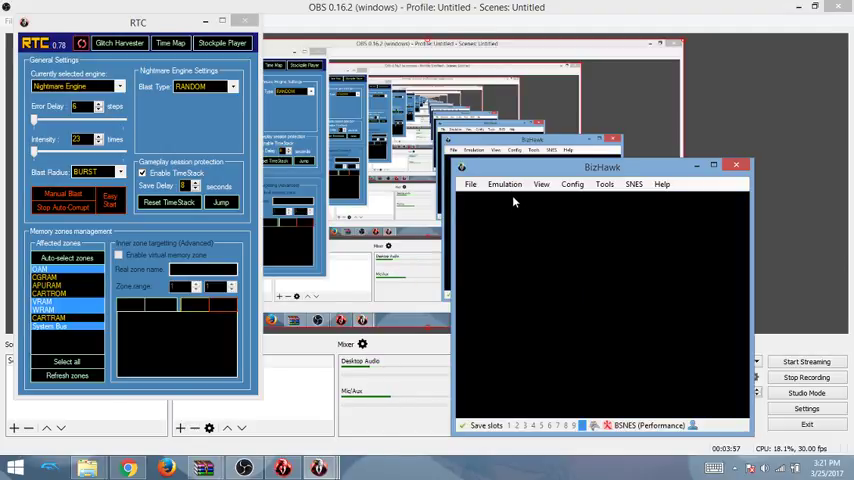
Hard-reset the crashed game, then blast at intensity 13 with CHUNK radius.
click(504, 184)
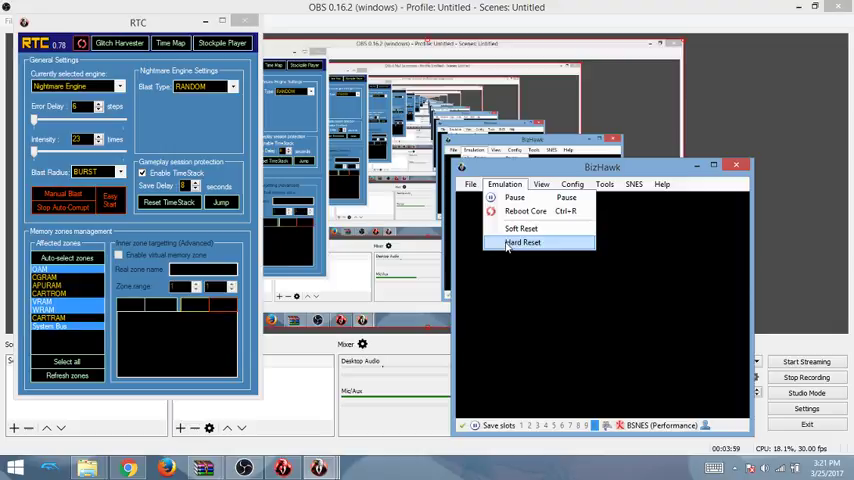
click(522, 243)
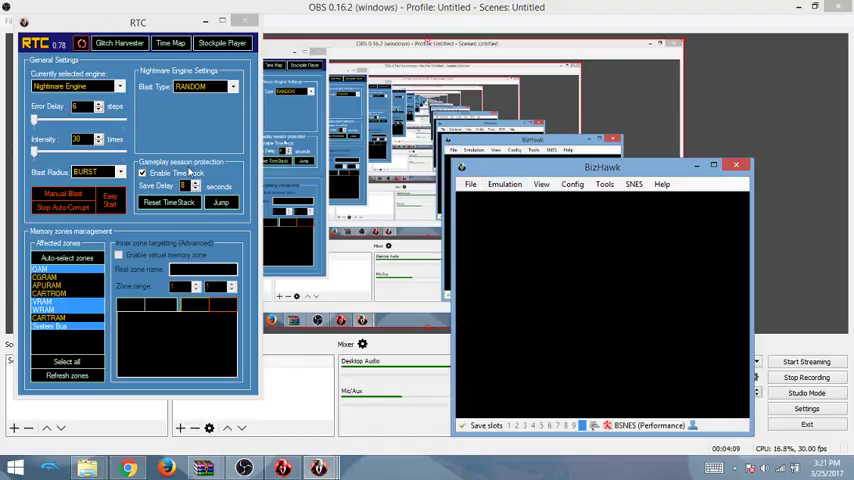
click(90, 172)
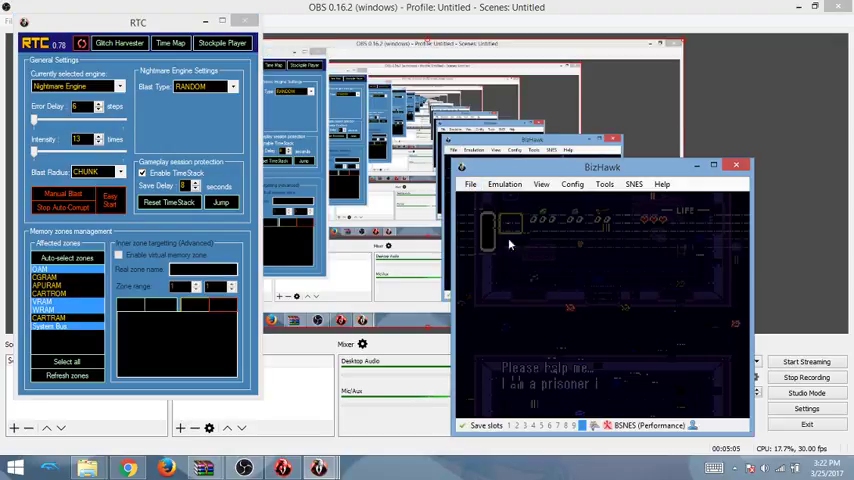
Hard-reset the game via BizHawk's Emulation menu, booting to a glitched name-registration screen.
click(504, 184)
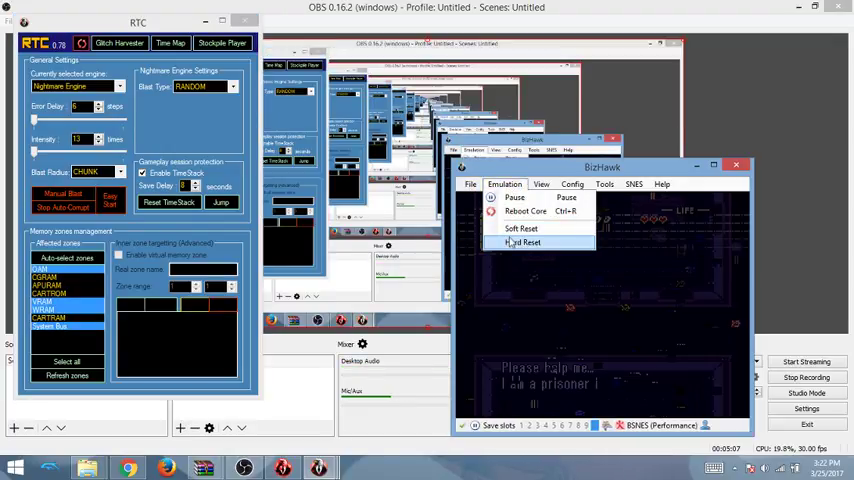
click(527, 242)
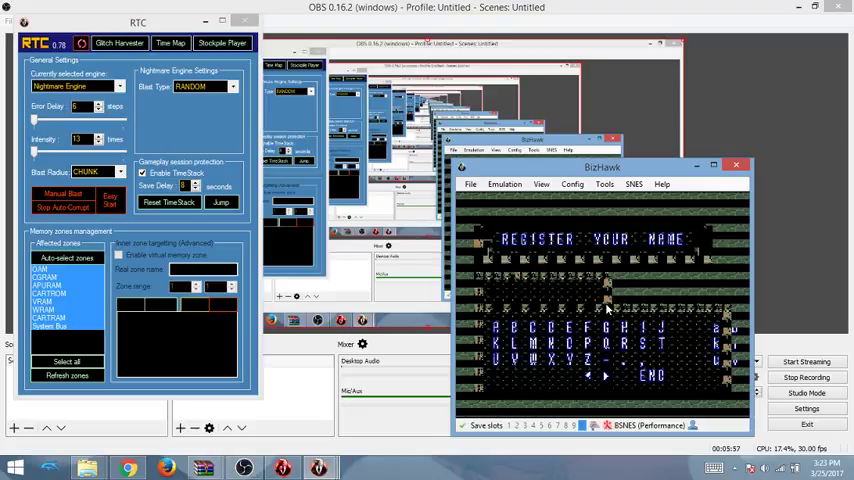
Hard-reset the corrupted name-entry screen, leaving BizHawk's display black.
click(504, 184)
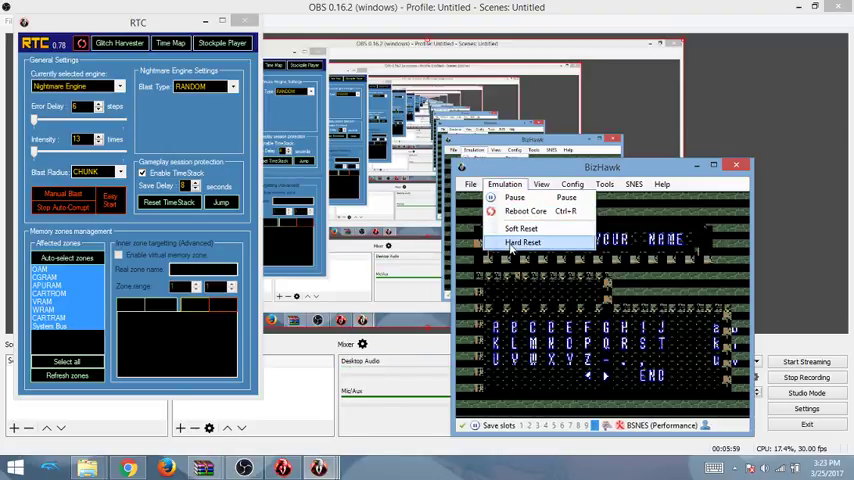
click(523, 242)
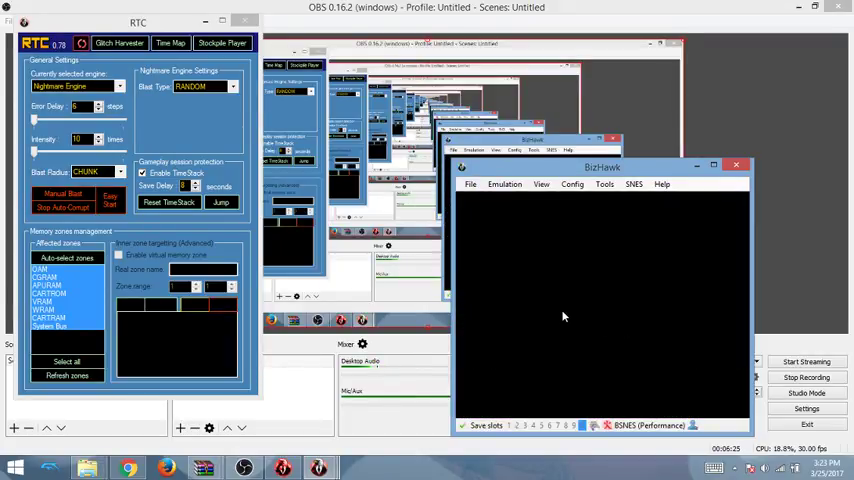
mouse_move(518, 246)
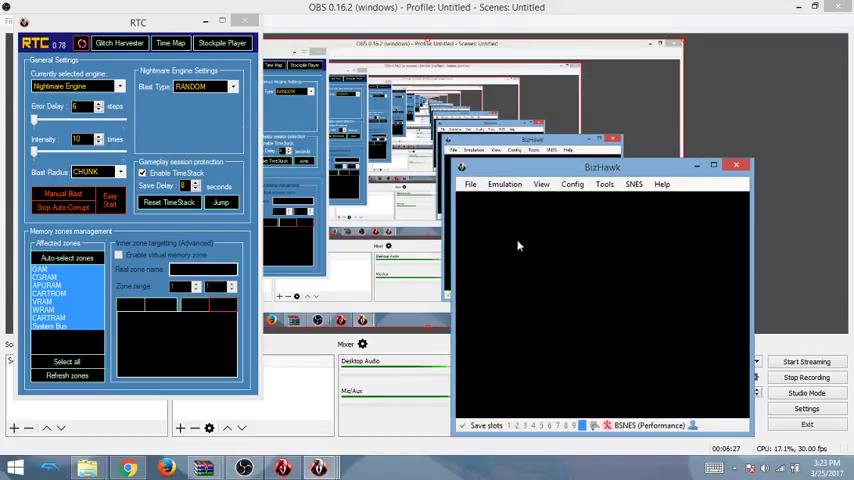
Hard-reset the game to the Nintendo Triforce intro and lower RTC intensity to 5.
click(504, 184)
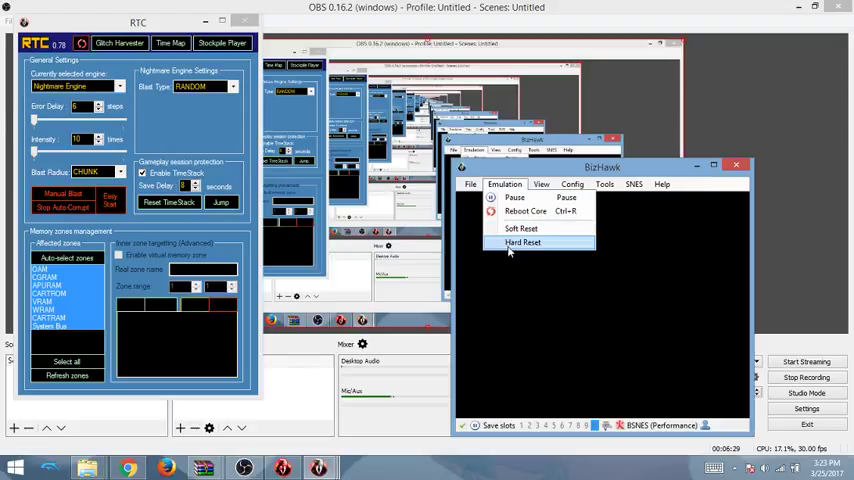
click(524, 242)
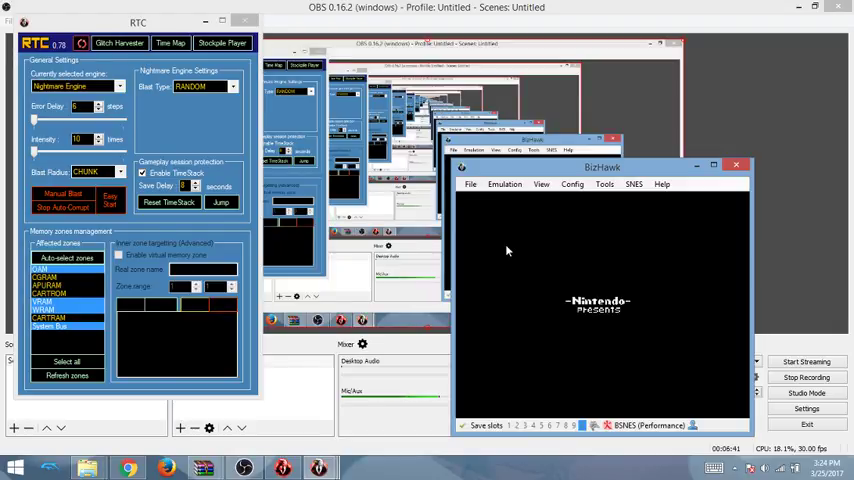
click(115, 172)
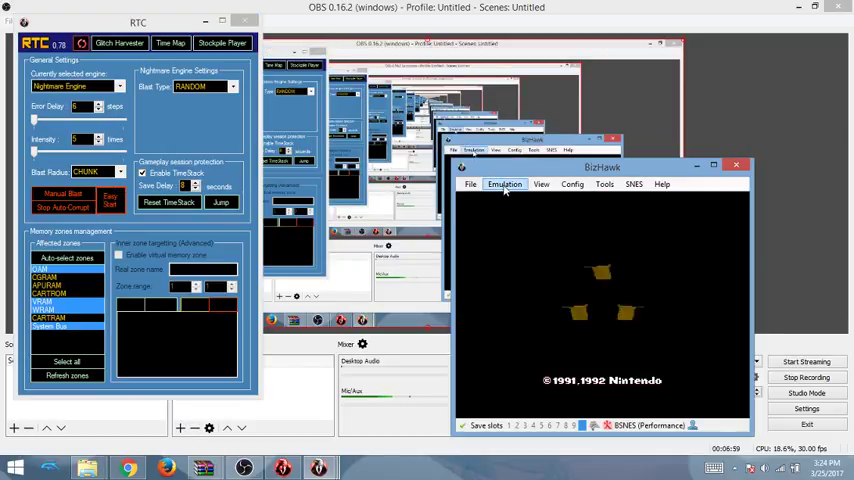
Open BizHawk's Emulation menu as the corrupted intro fades to black.
click(504, 184)
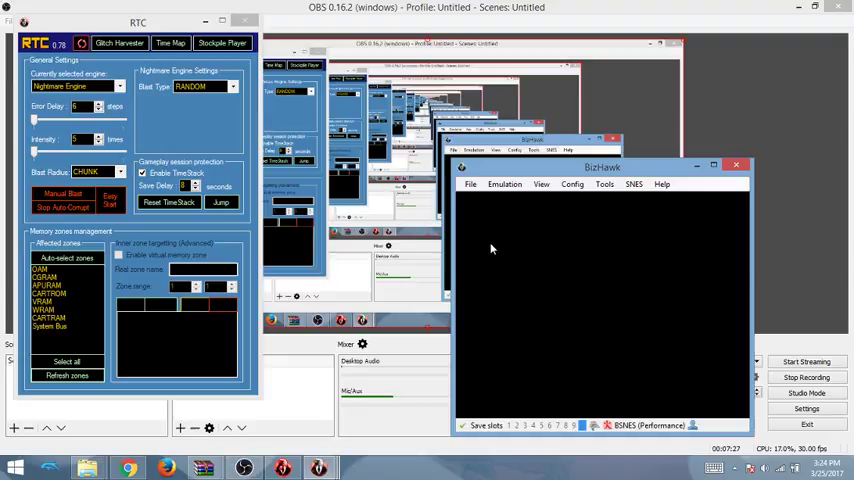
mouse_move(244, 214)
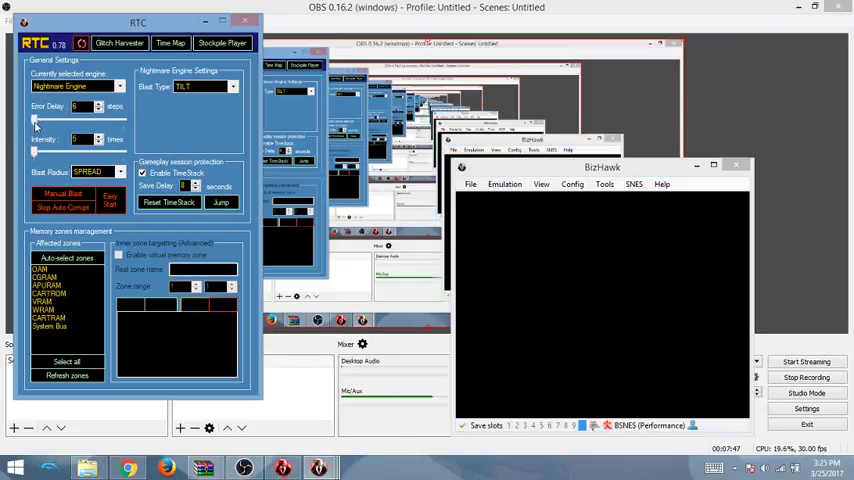
Set RTC to TILT blasts, SPREAD radius and error delay 1.
click(504, 184)
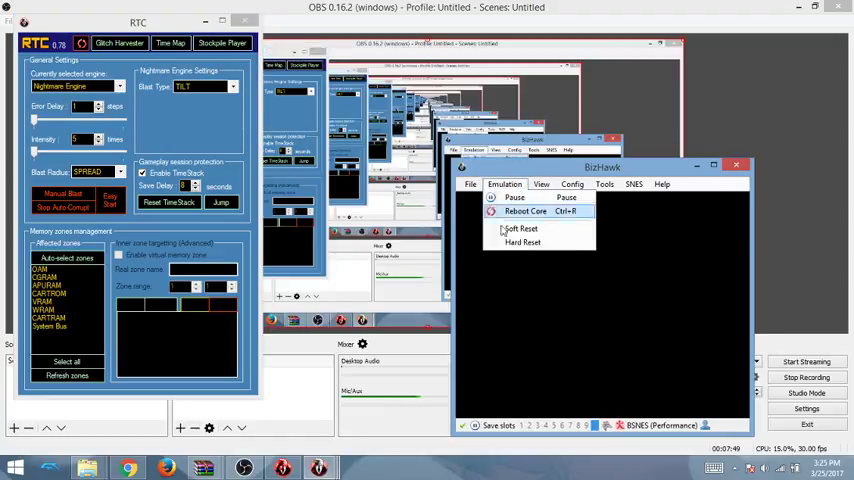